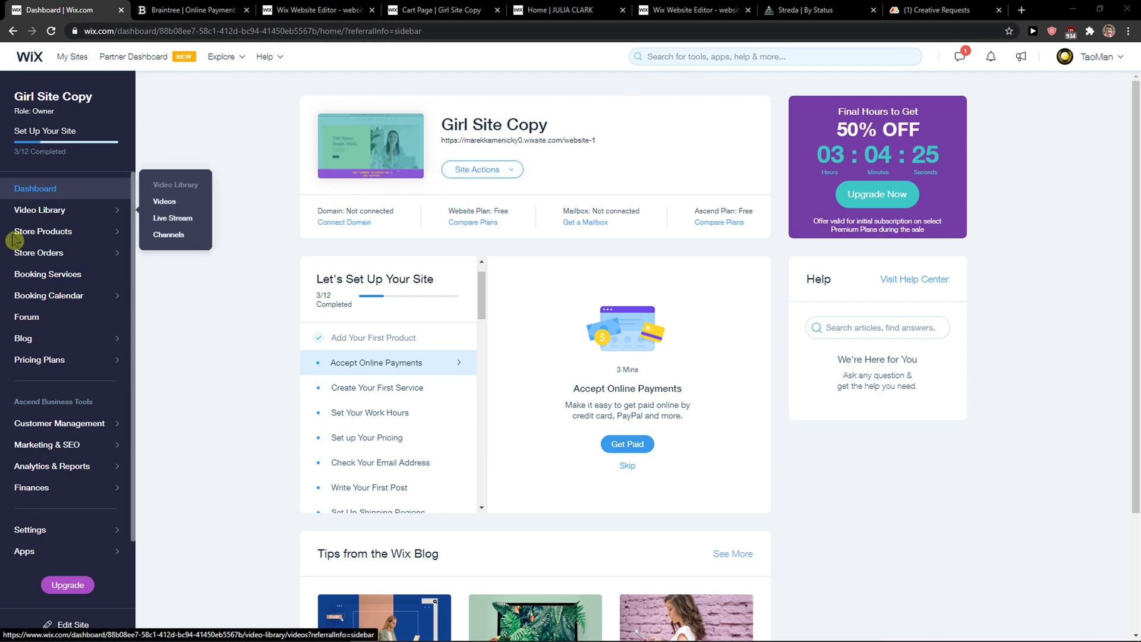
Step: Open Store Products from the sidebar to list all 13 products
{"action": "left_click", "coordinate": [42, 231]}
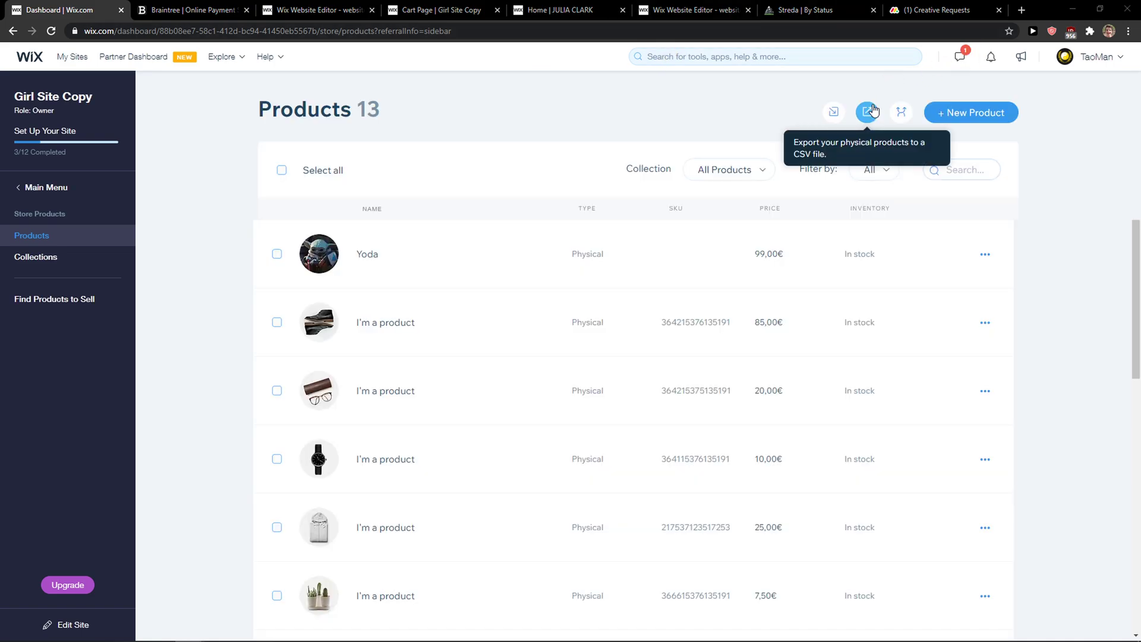
{"action": "mouse_move", "coordinate": [901, 113]}
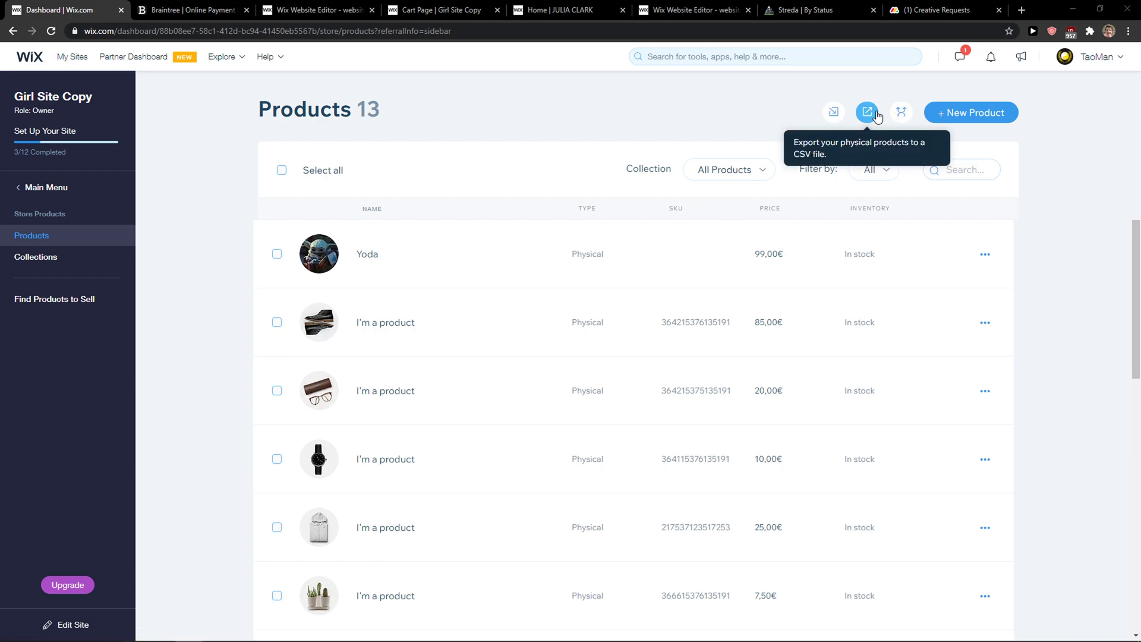
Step: Export all 13 products, downloading catalog_products.csv
{"action": "left_click", "coordinate": [866, 113]}
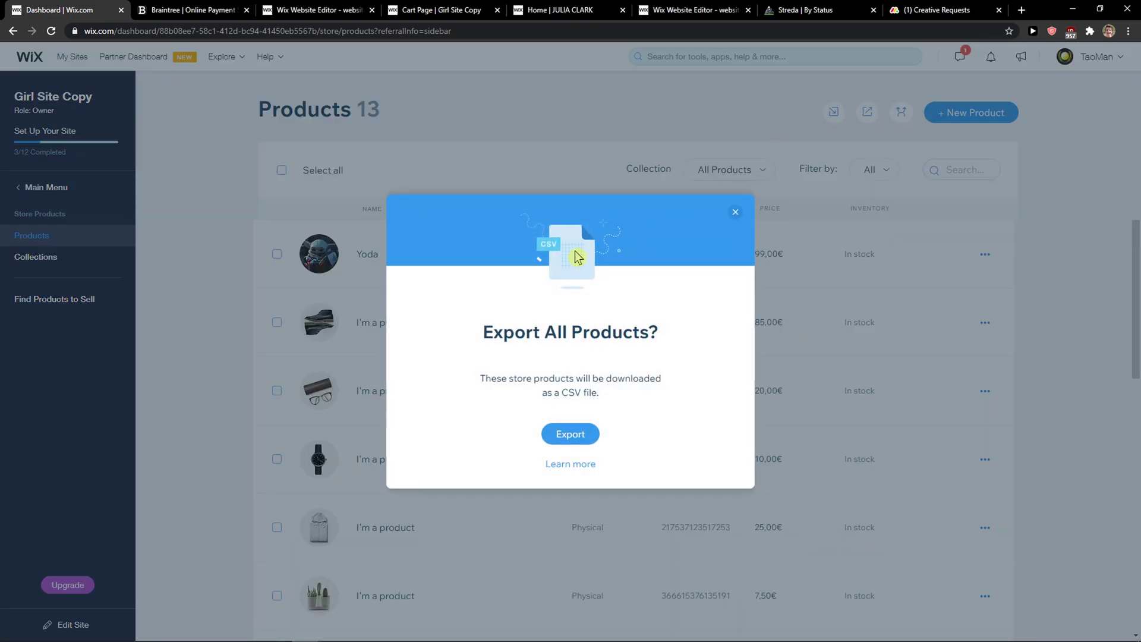
{"action": "left_click", "coordinate": [570, 433]}
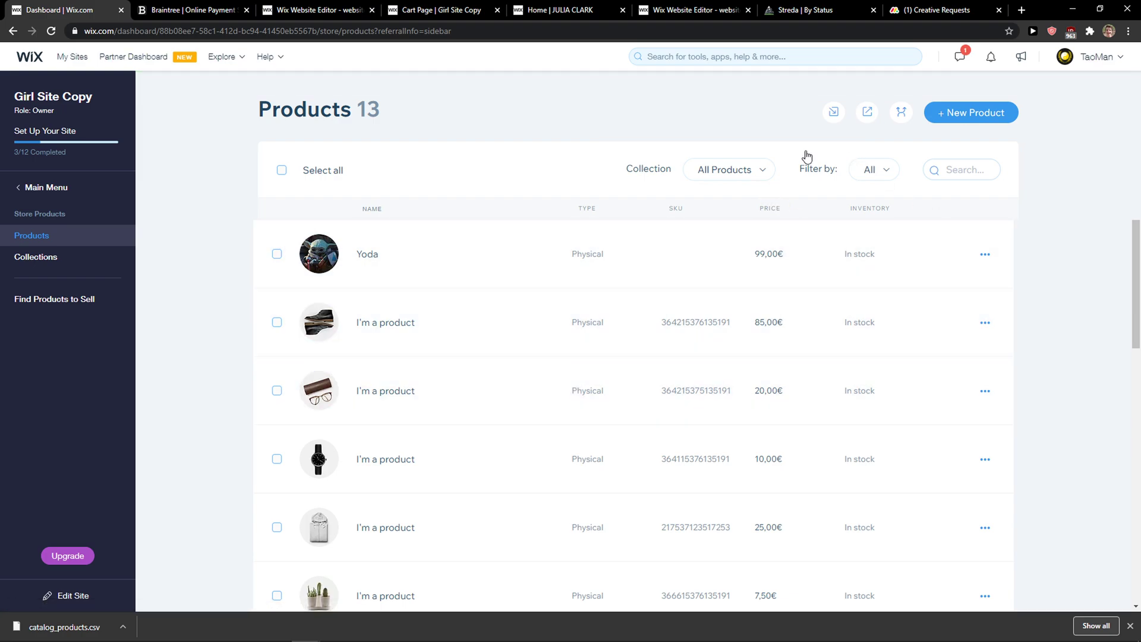
{"action": "mouse_move", "coordinate": [638, 172]}
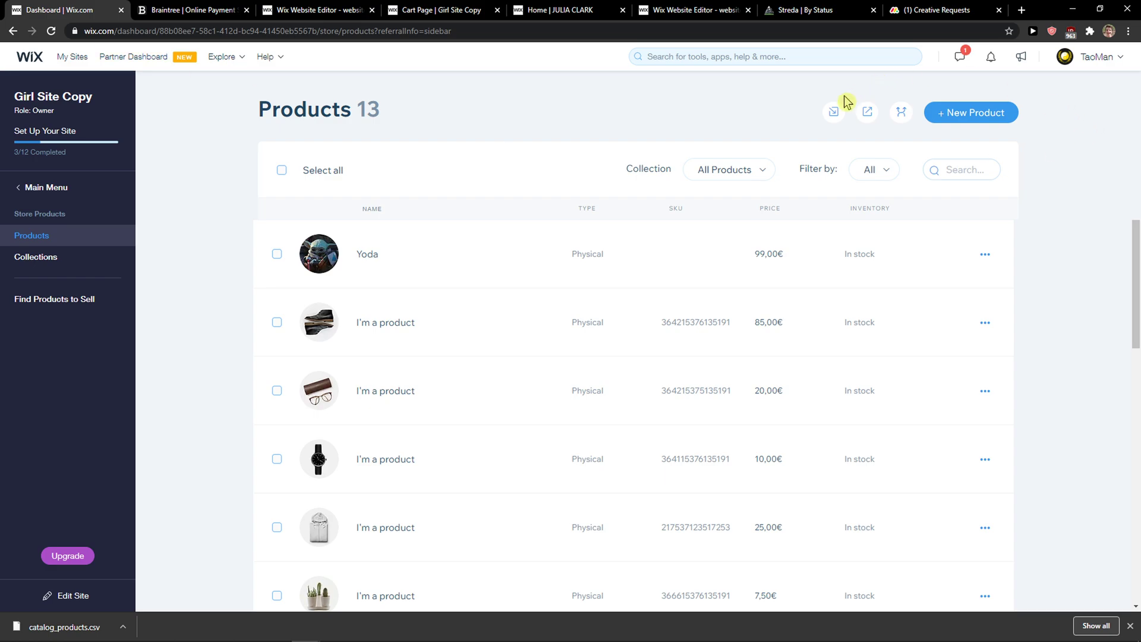
Step: Re-export all products, downloading catalog_products (1).csv with a success notice
{"action": "left_click", "coordinate": [833, 113]}
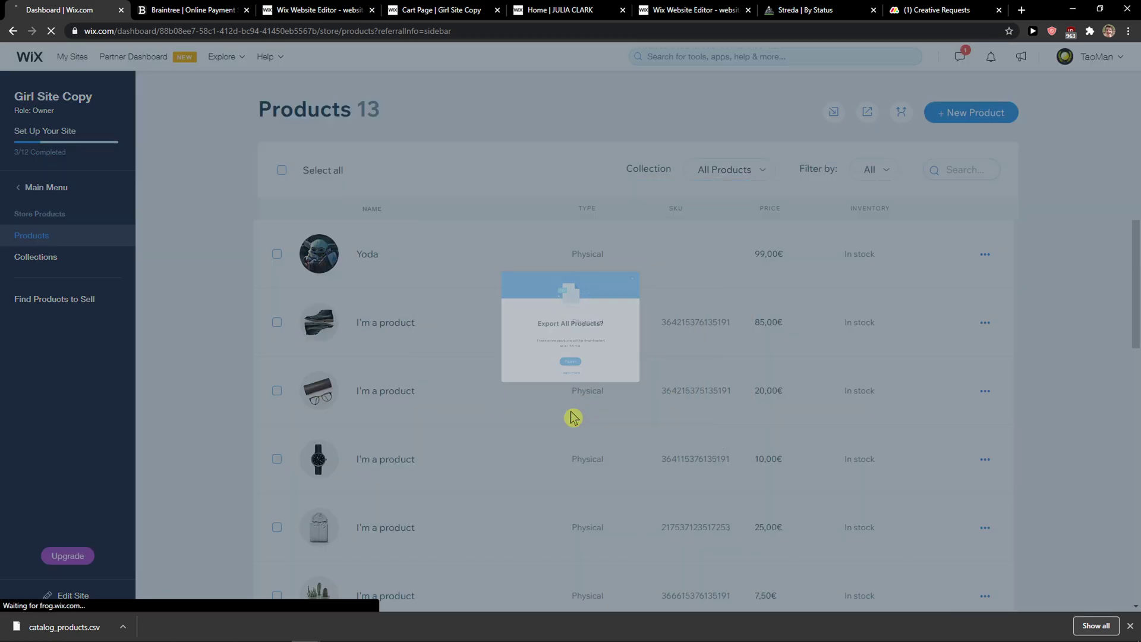
{"action": "left_click", "coordinate": [570, 362]}
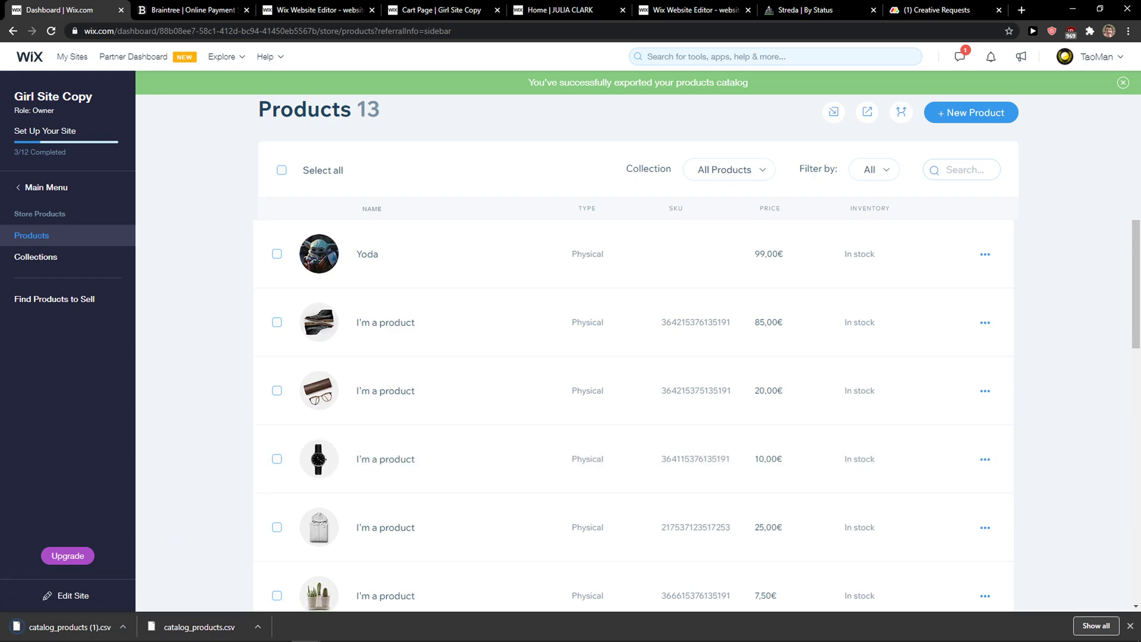